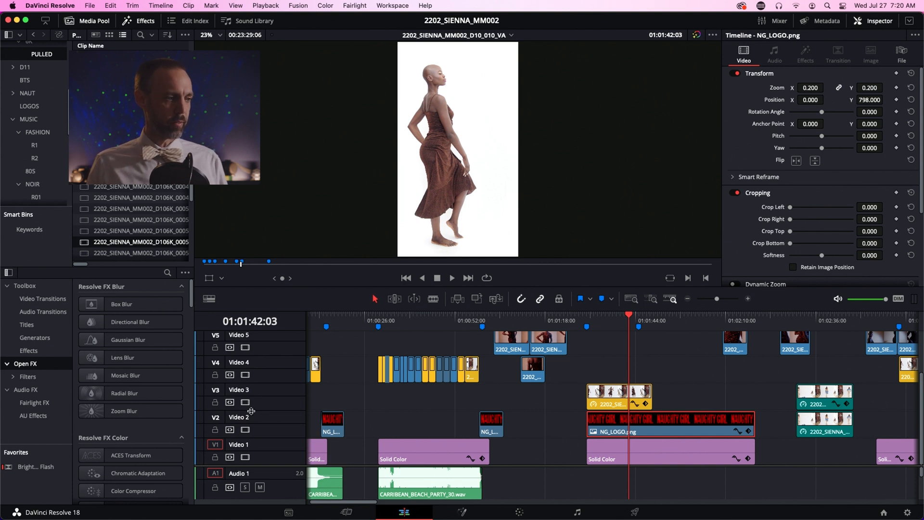
mouse_move(245, 404)
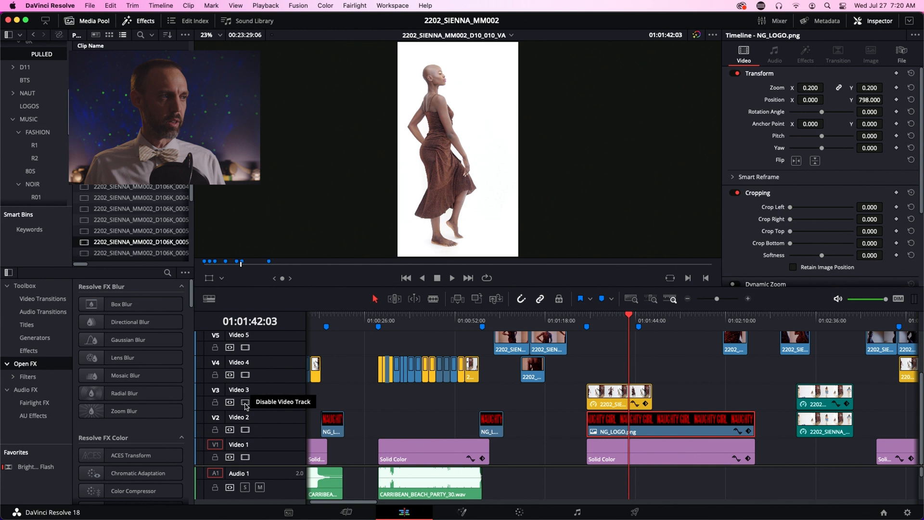
Hide the model's track to reveal the logo, then select the model clip above it.
click(246, 402)
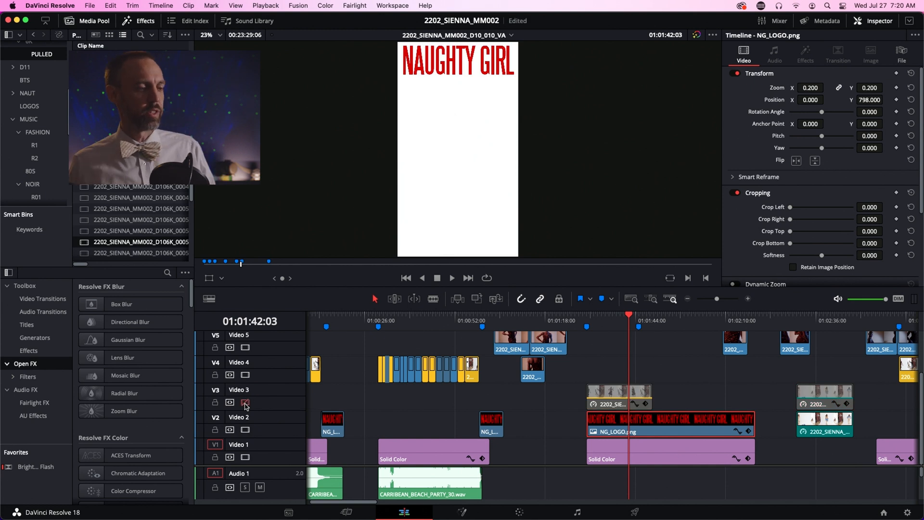
mouse_move(245, 401)
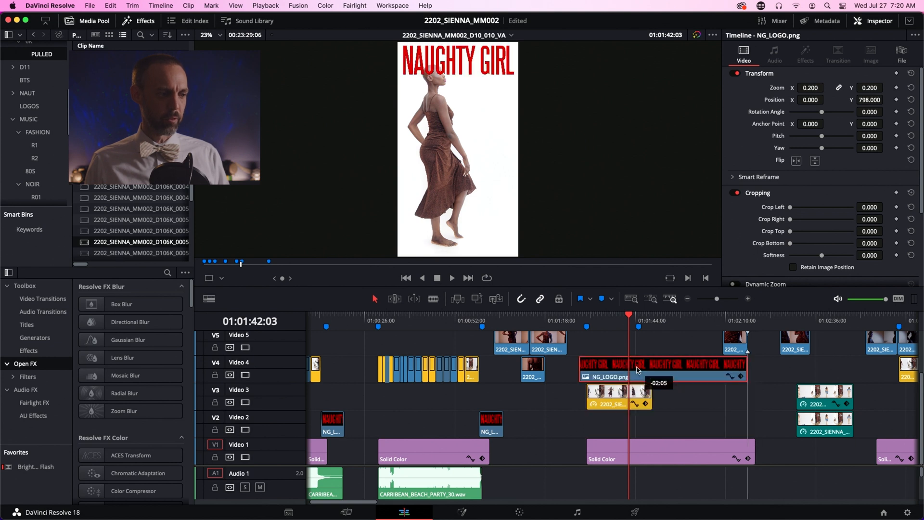
click(660, 376)
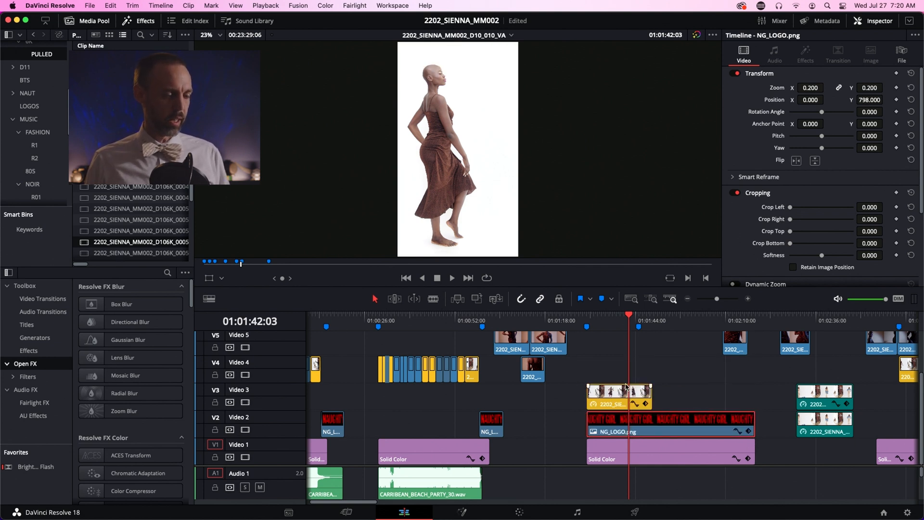
click(619, 394)
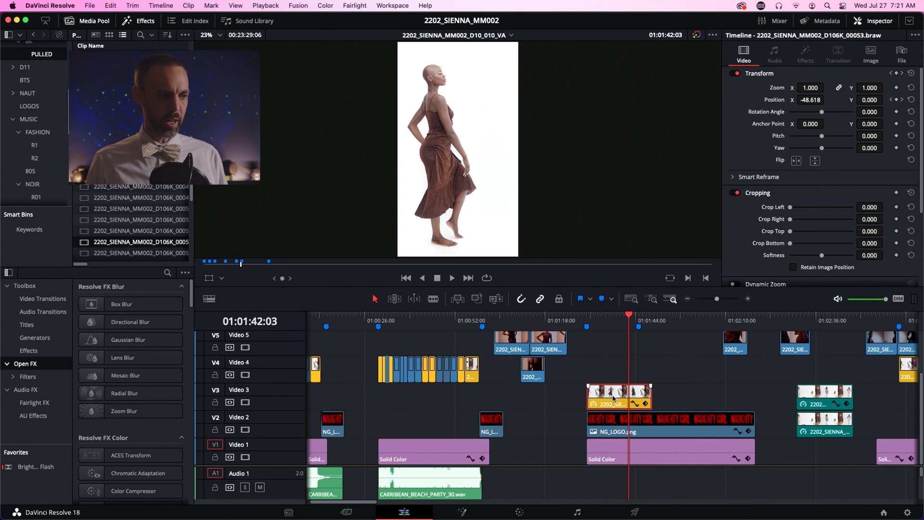
drag(618, 396, 713, 368)
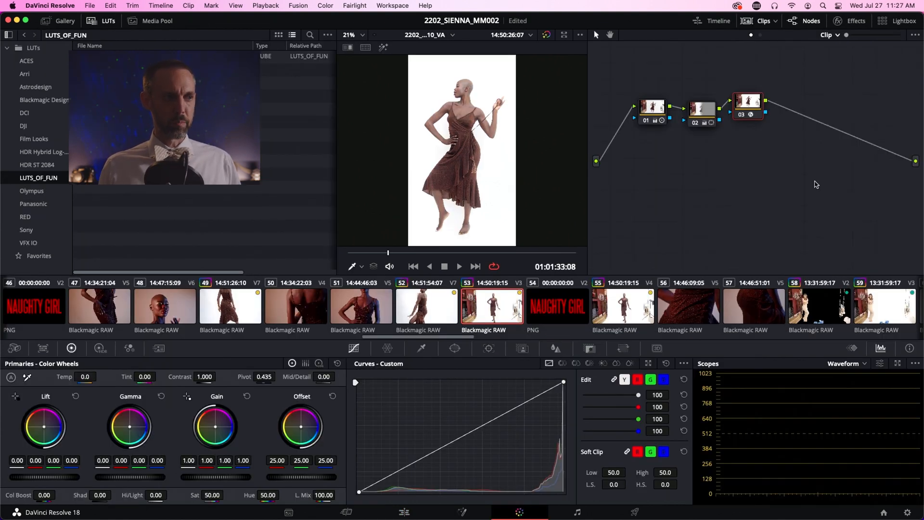
Step through the grade's nodes to add serial node 04 and sample the white background.
click(655, 109)
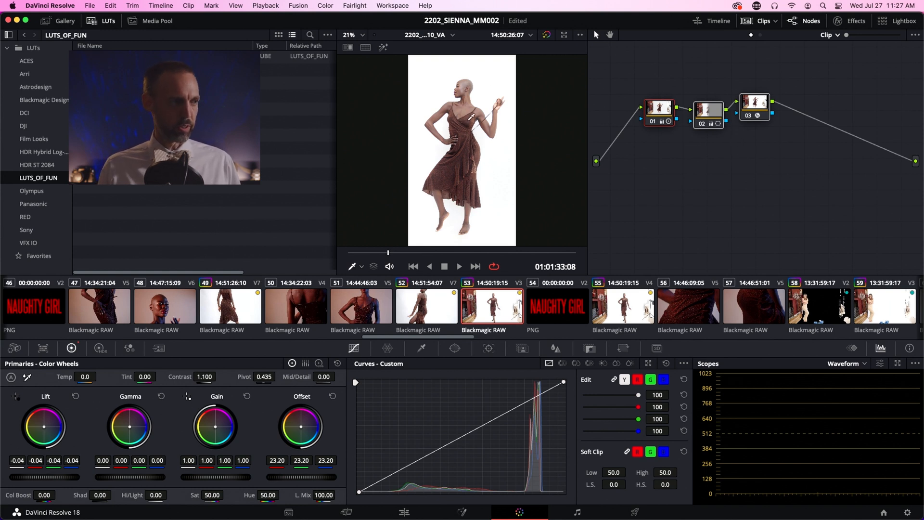
click(545, 34)
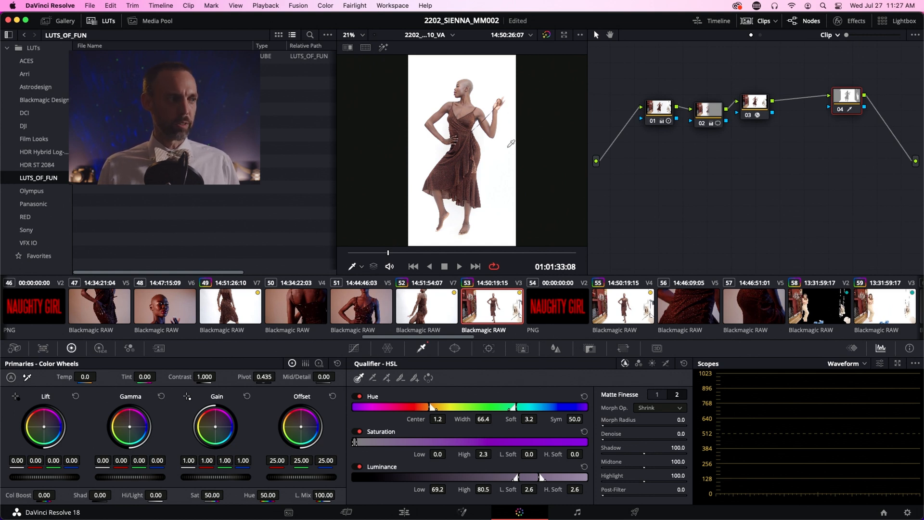
mouse_move(447, 65)
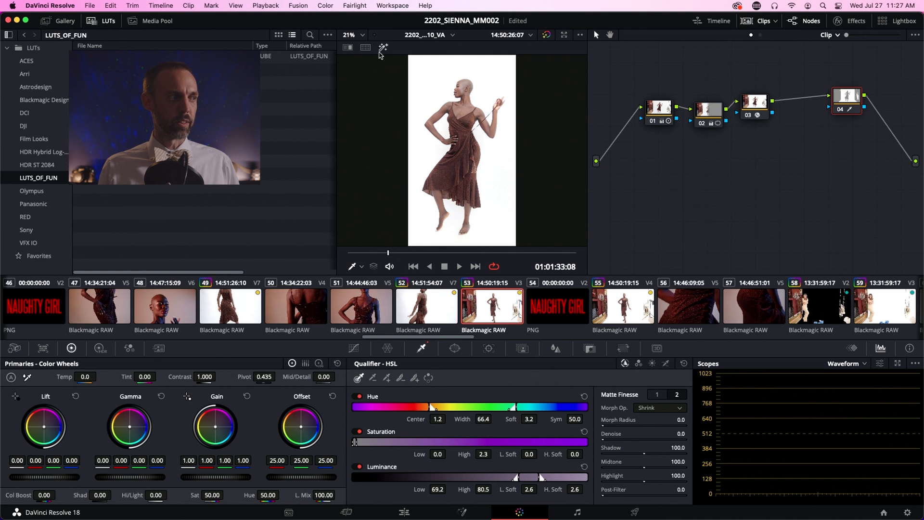
Show the key as a black-and-white matte and invert it so the model is selected.
click(382, 48)
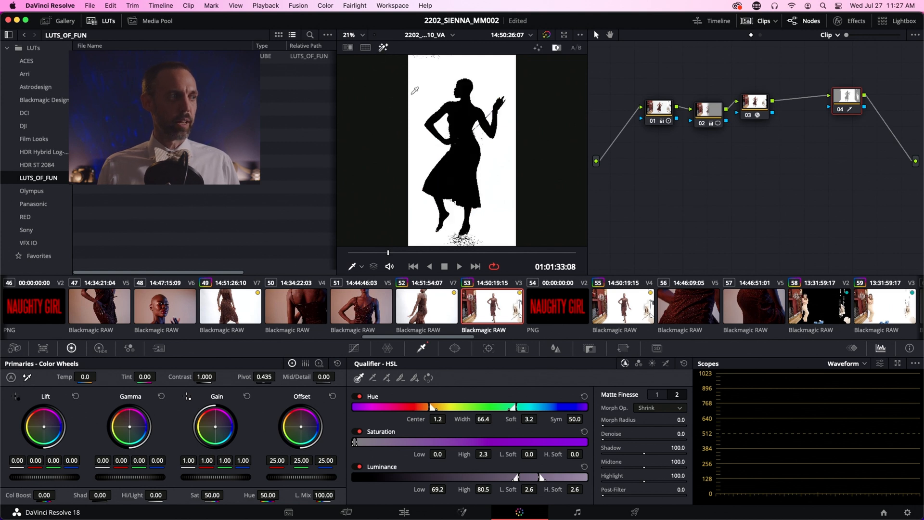
mouse_move(485, 64)
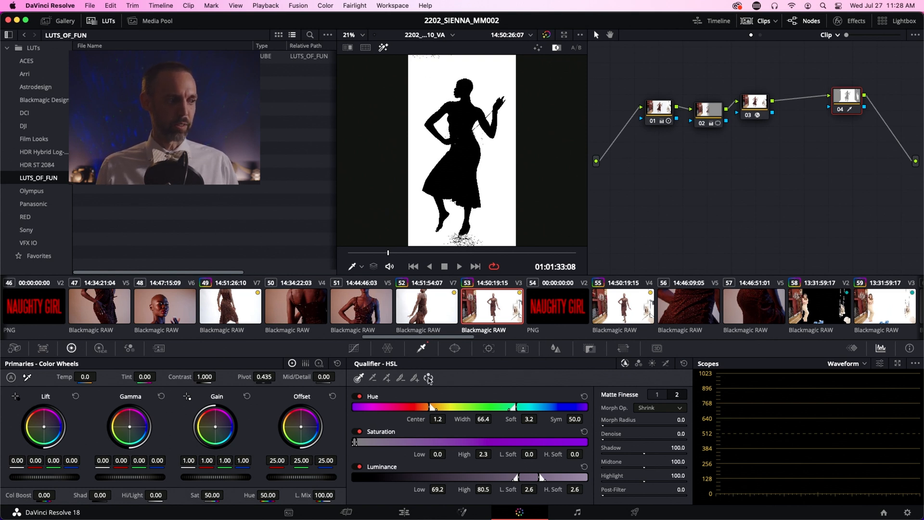
click(429, 377)
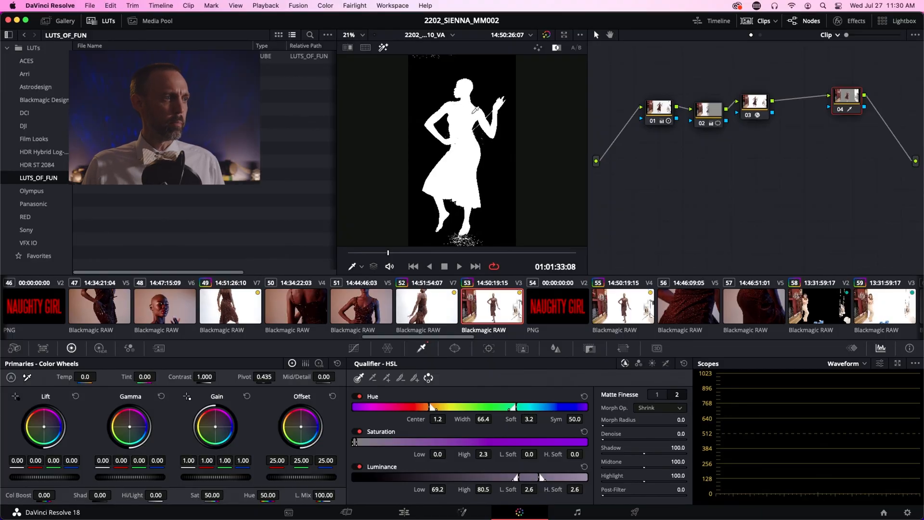
Zoom into the head, widen the hue range and stop saturation from affecting the key.
click(347, 34)
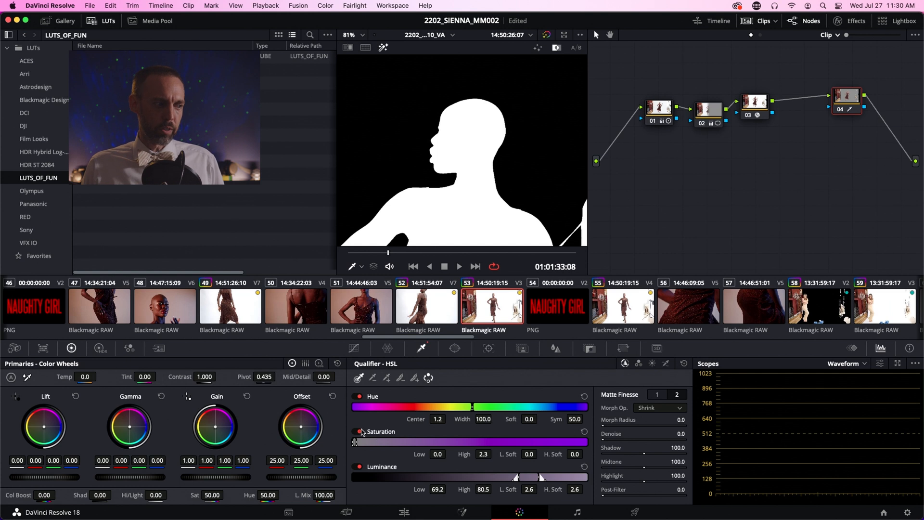
click(359, 432)
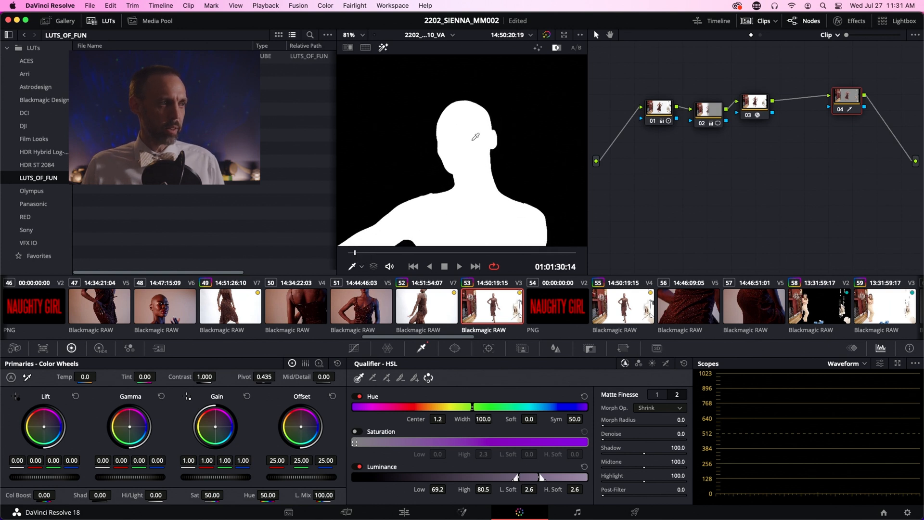
click(458, 266)
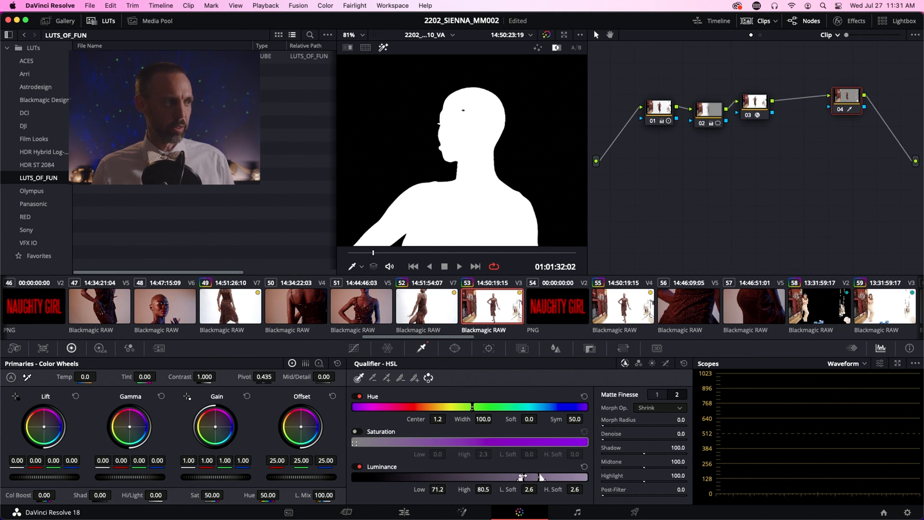
Raise Luminance Low and remove Low Soft so the matte becomes solid.
drag(513, 477, 521, 477)
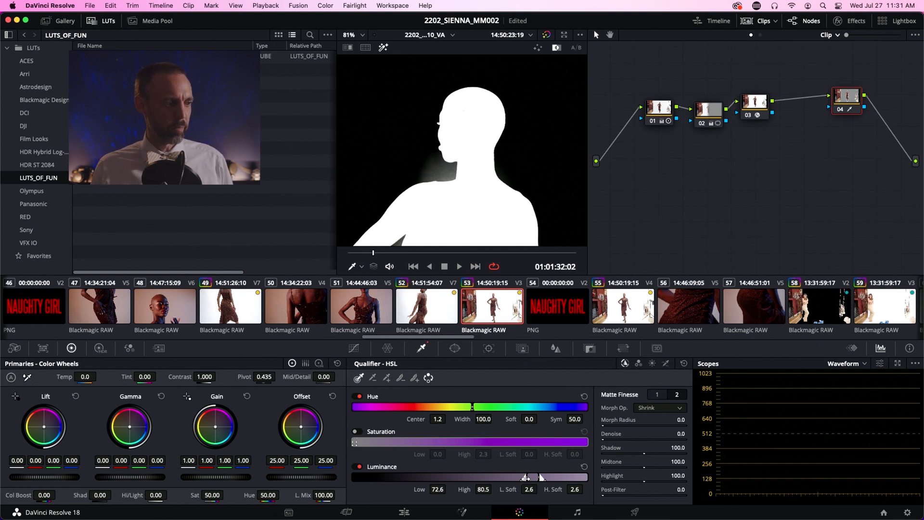
drag(527, 477, 516, 478)
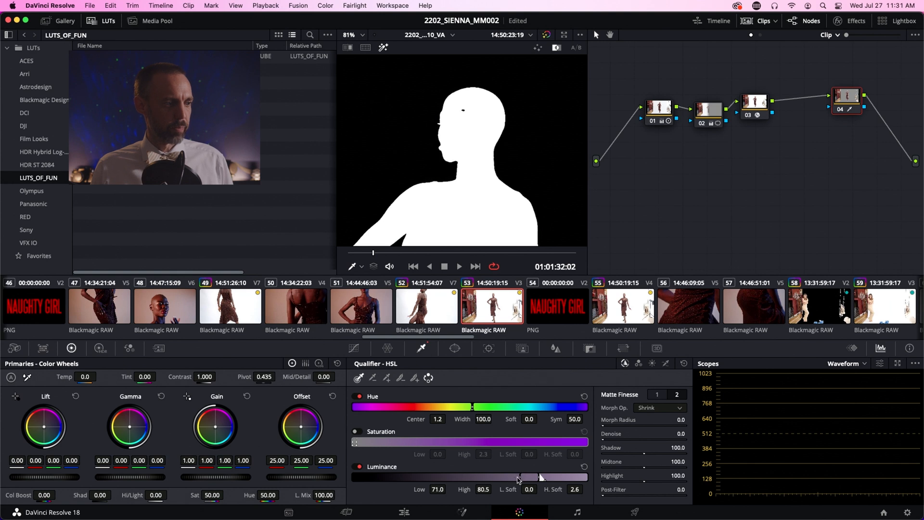
drag(519, 477, 525, 477)
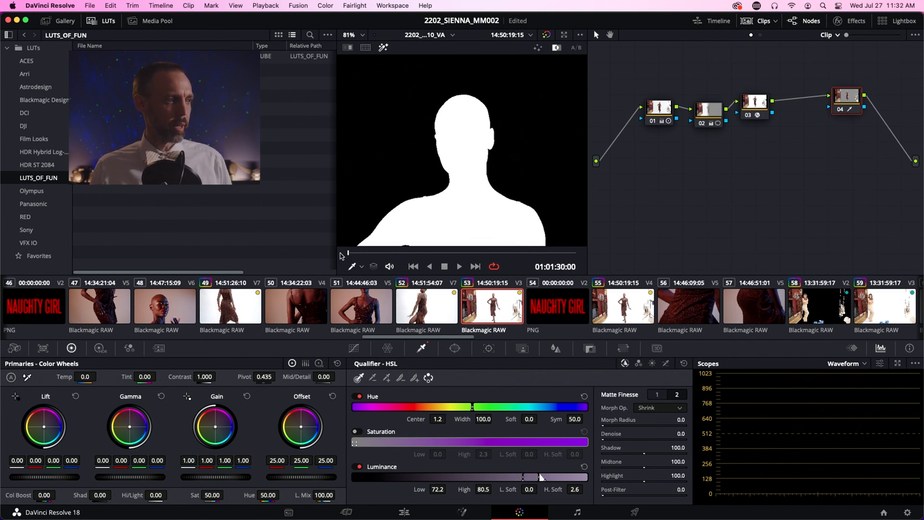
Play the clip back to review the matte, then stop playback.
click(459, 266)
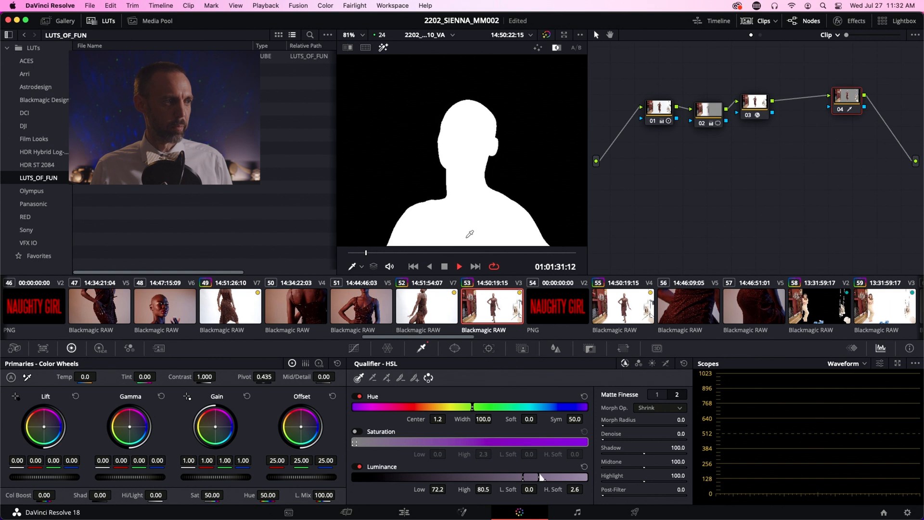
click(459, 267)
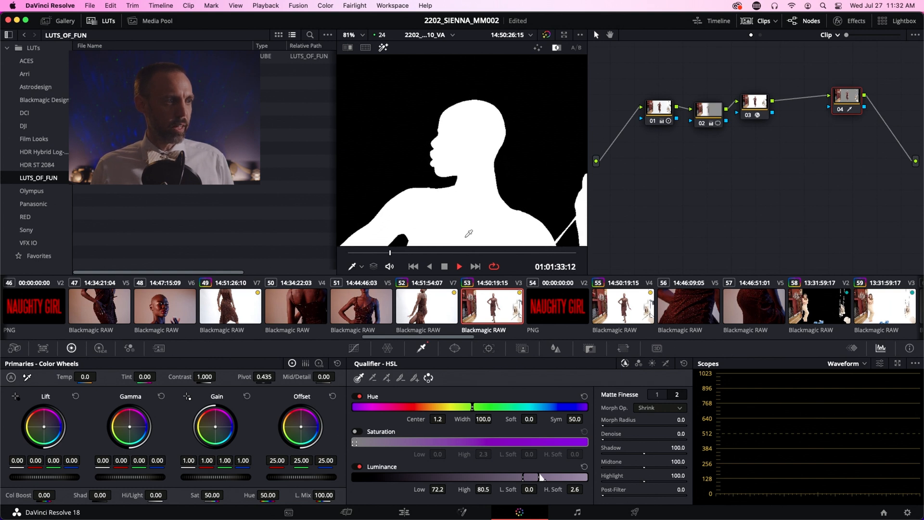
click(459, 267)
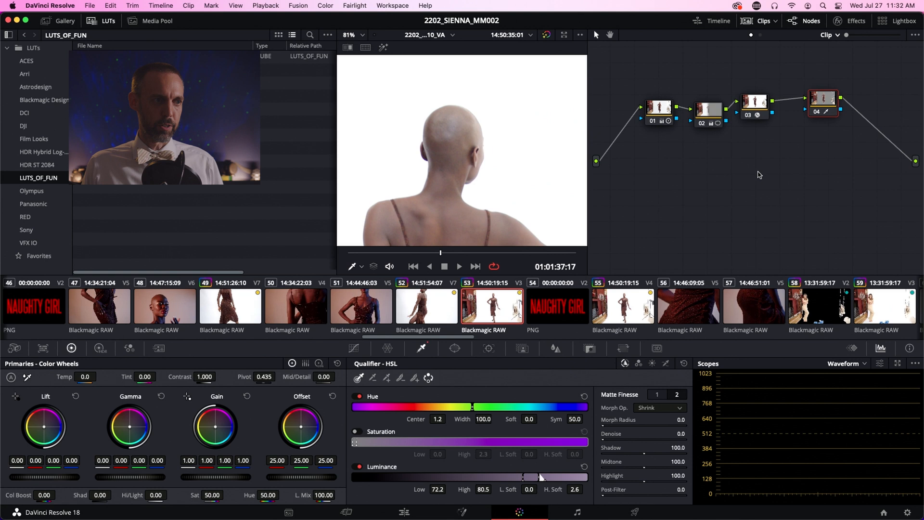
Add an Alpha Output fed by node 04's key so the logo shows behind her, then go to Edit.
right_click(739, 164)
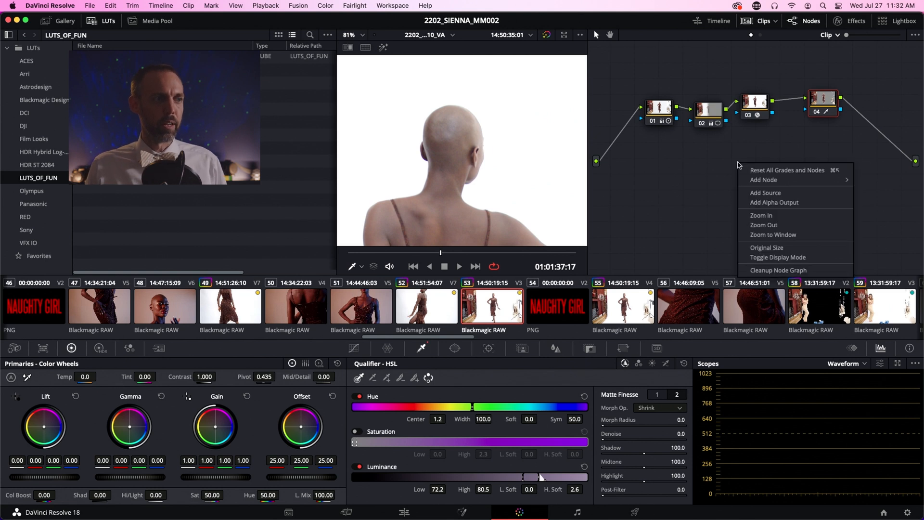
mouse_move(774, 202)
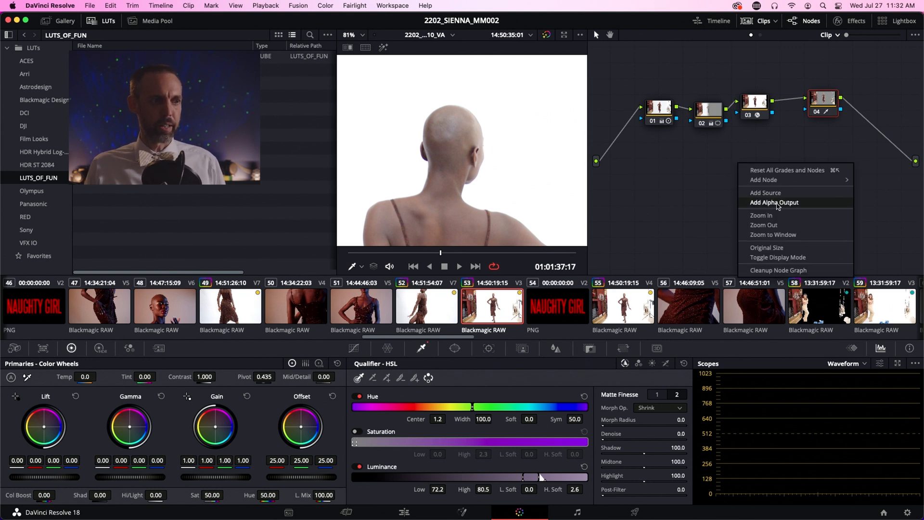
click(774, 202)
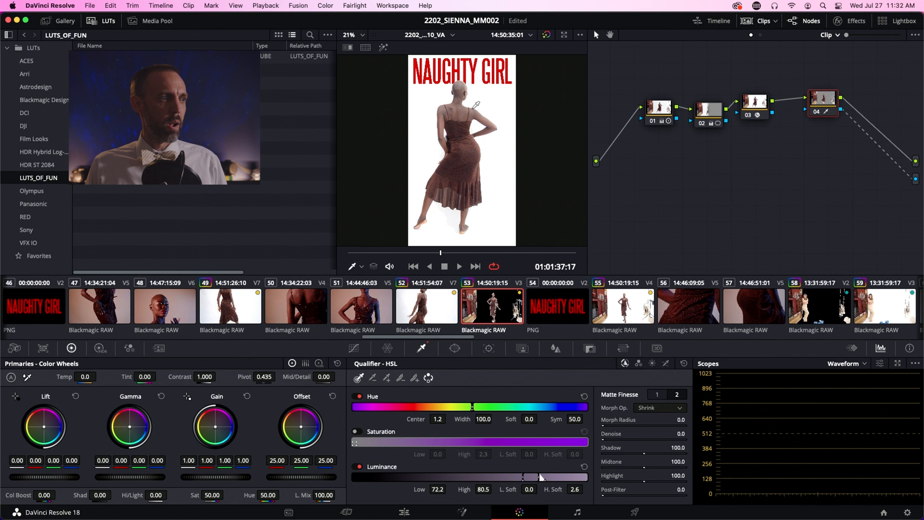
click(459, 265)
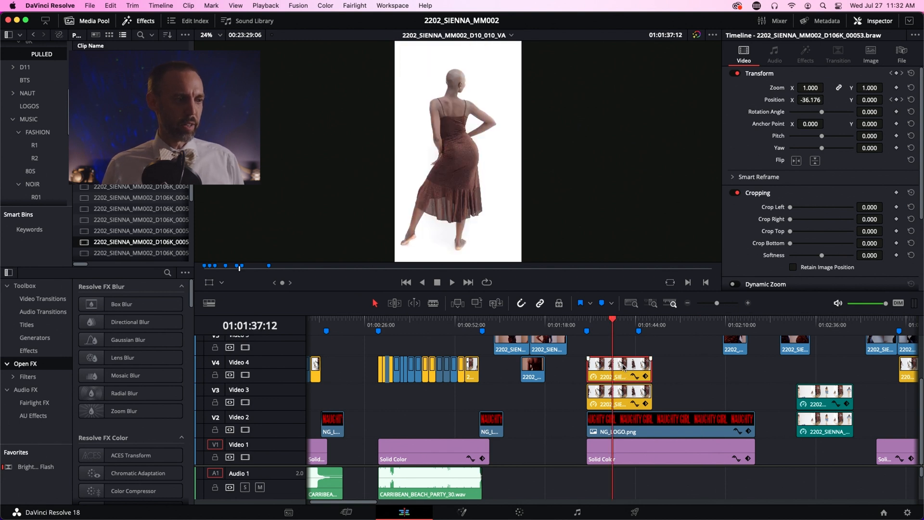
Toggle track V4 off and on to compare the model clip against the logo.
click(245, 375)
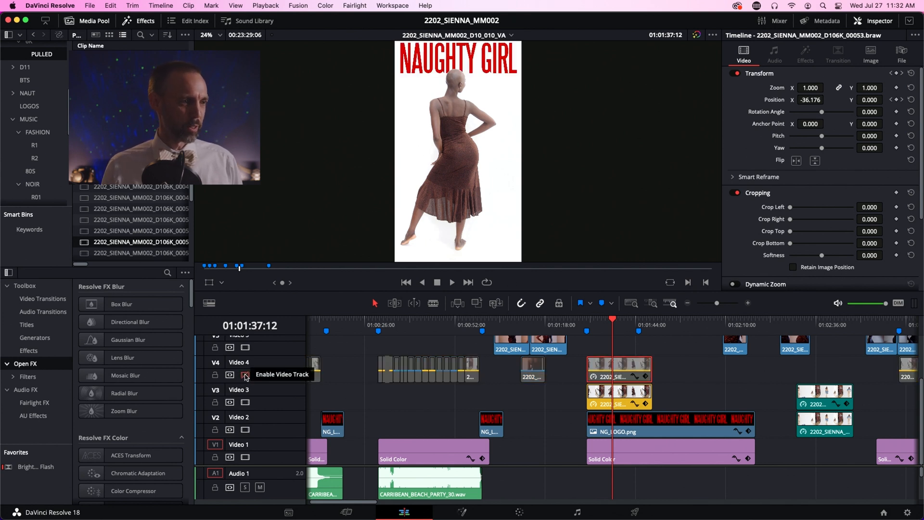
click(245, 376)
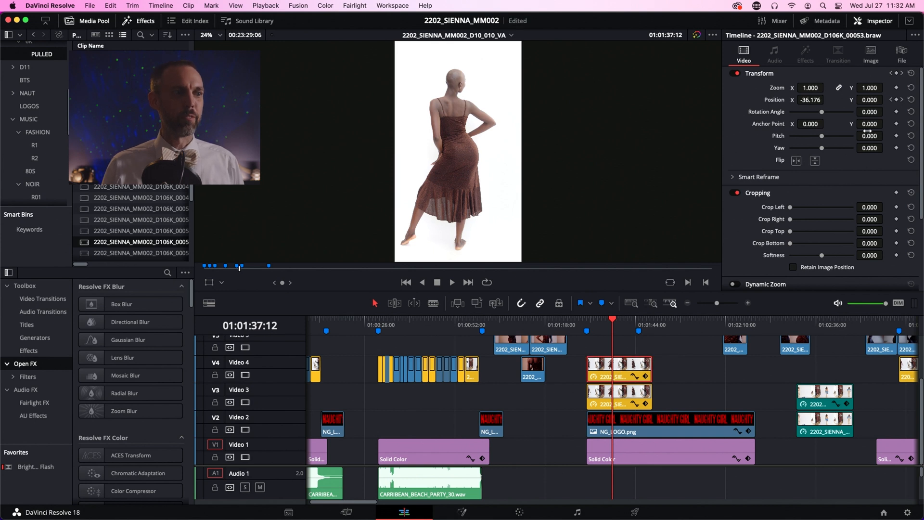
Raise Crop Top to 644.9 with Softness about 29.8 so the logo shows above her.
drag(789, 231, 799, 231)
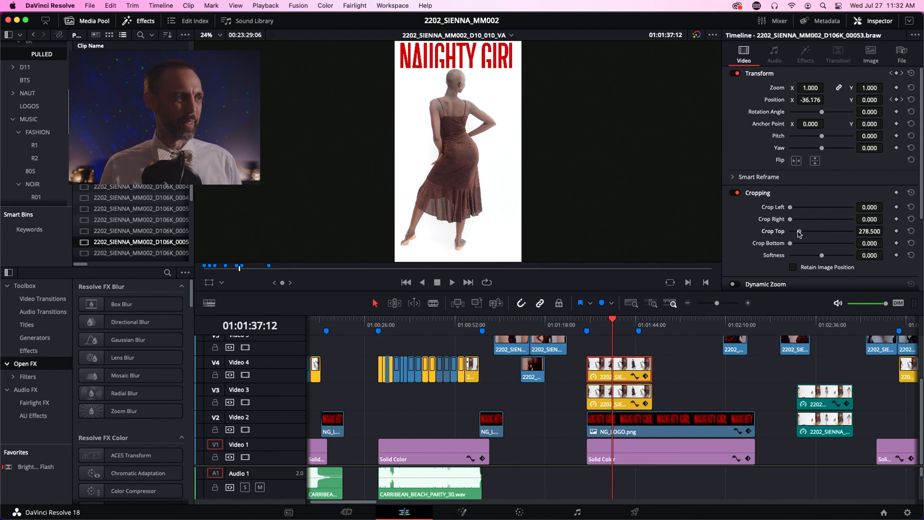
drag(799, 230, 824, 230)
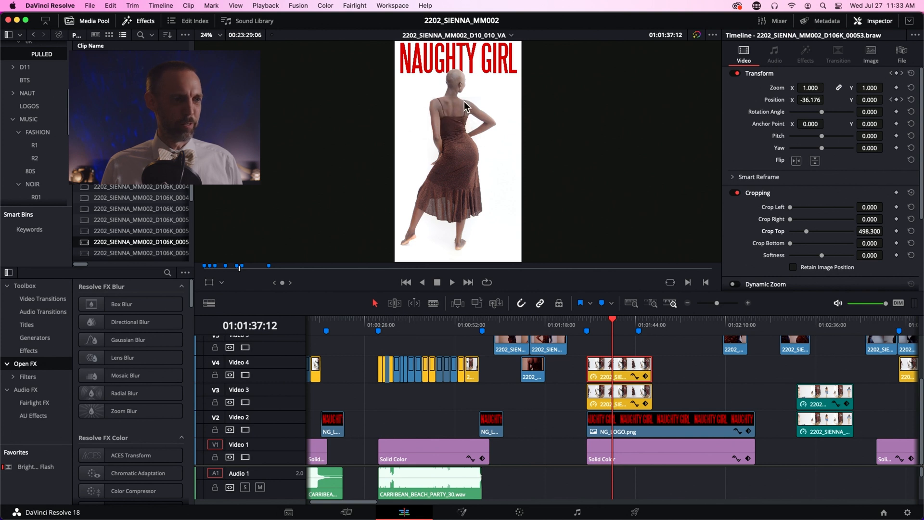
drag(807, 255, 823, 254)
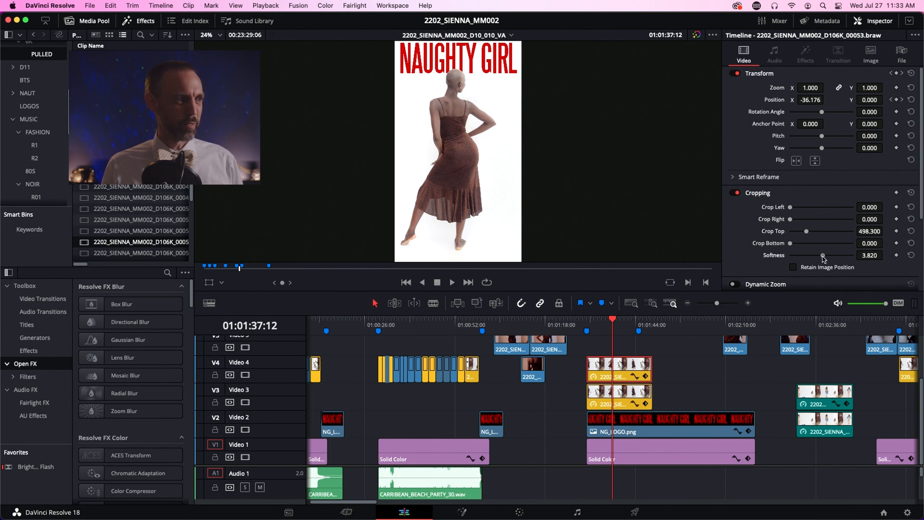
drag(823, 255, 831, 254)
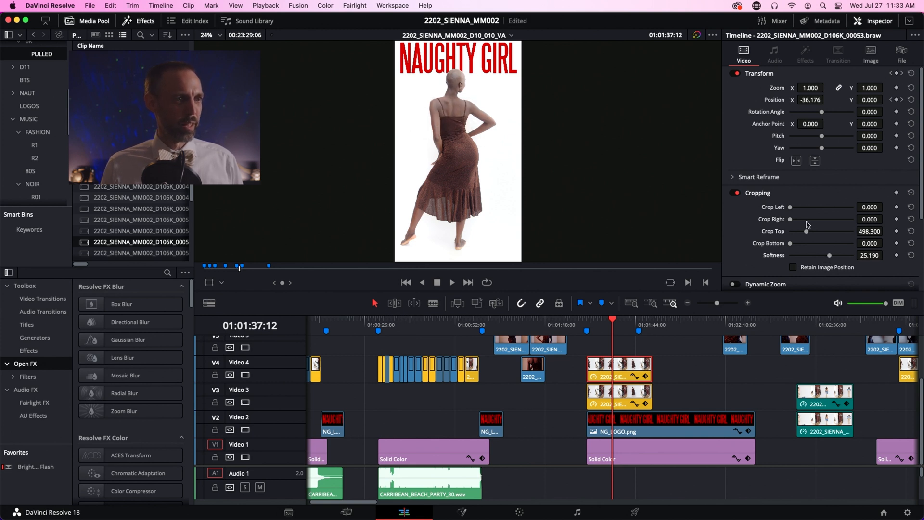
drag(811, 230, 828, 230)
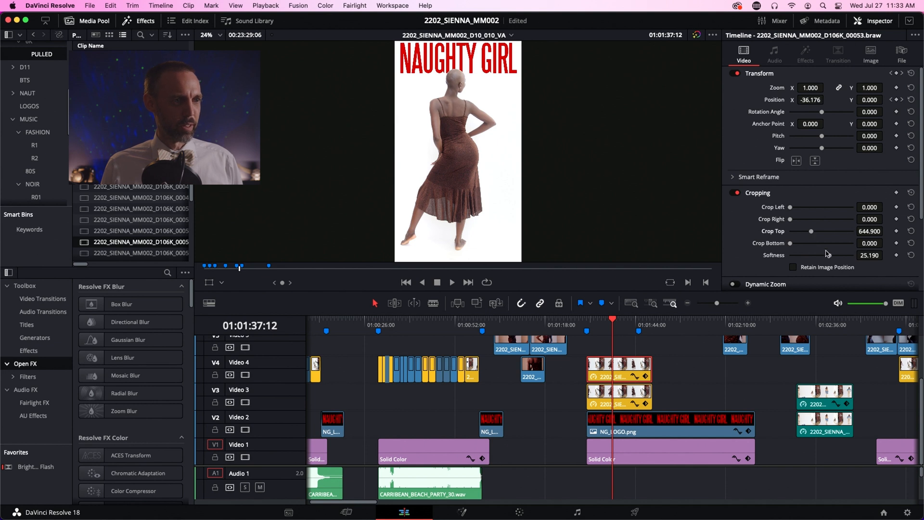
drag(819, 255, 830, 254)
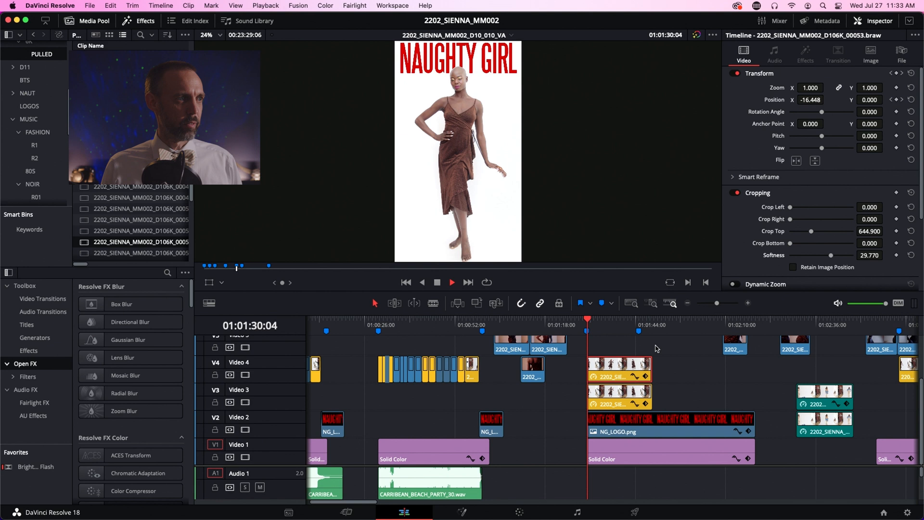
Scrub to a later moment to check the composite and return to the Color page.
drag(587, 333, 594, 333)
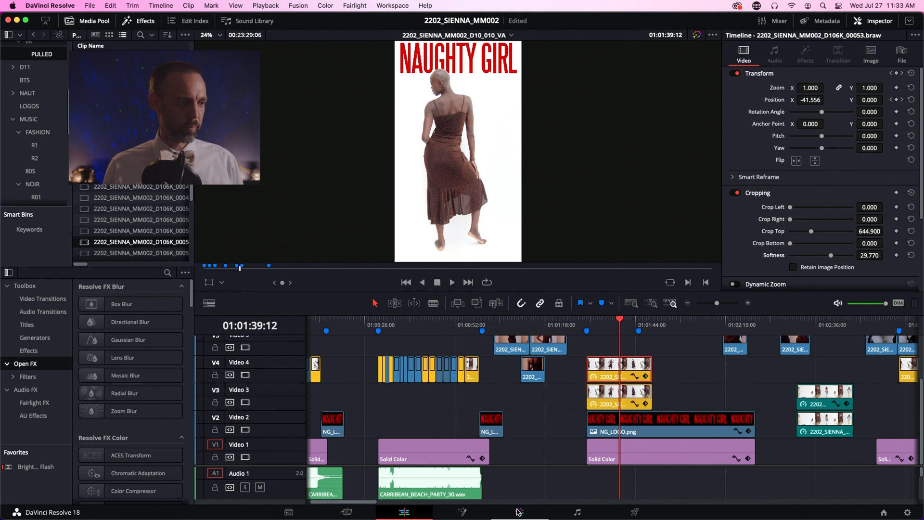
click(519, 512)
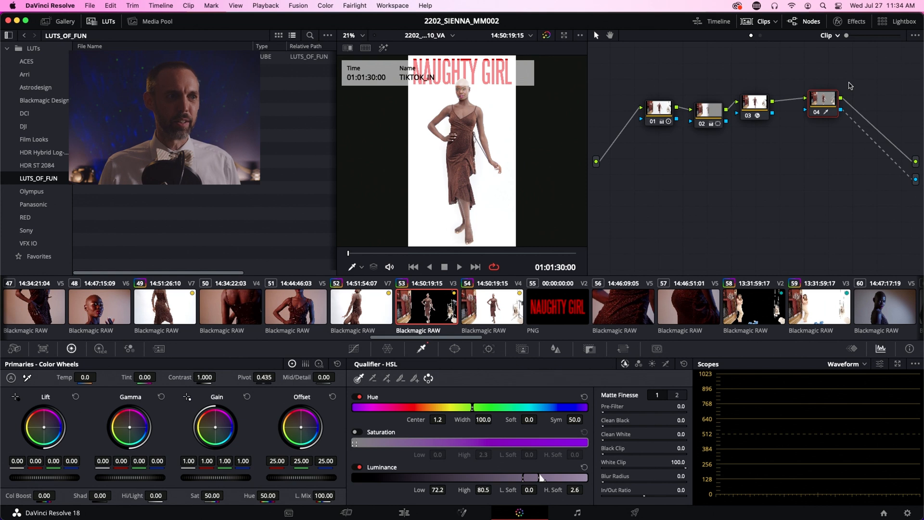
Zoom on her head and set Matte Finesse Blur Radius 3.0, In/Out Ratio -40.7, Morph Radius 5.5 Shrink.
drag(822, 104, 812, 92)
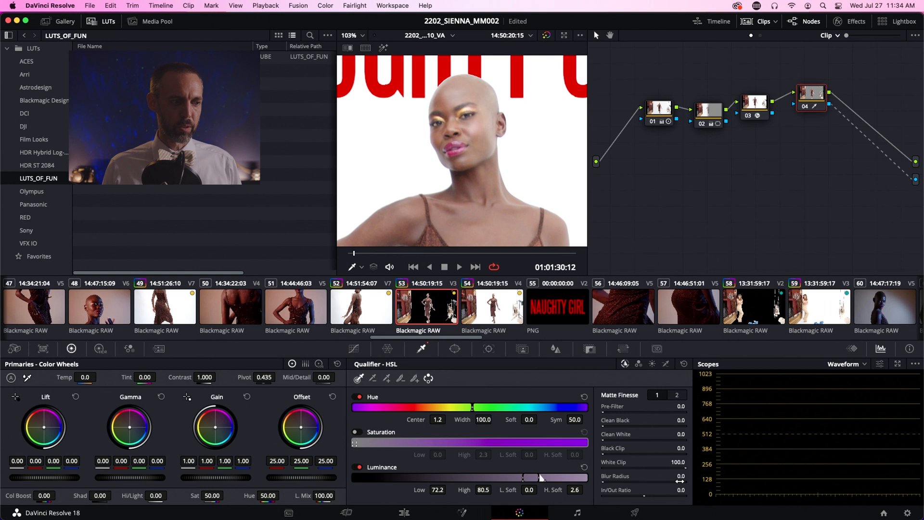
click(677, 395)
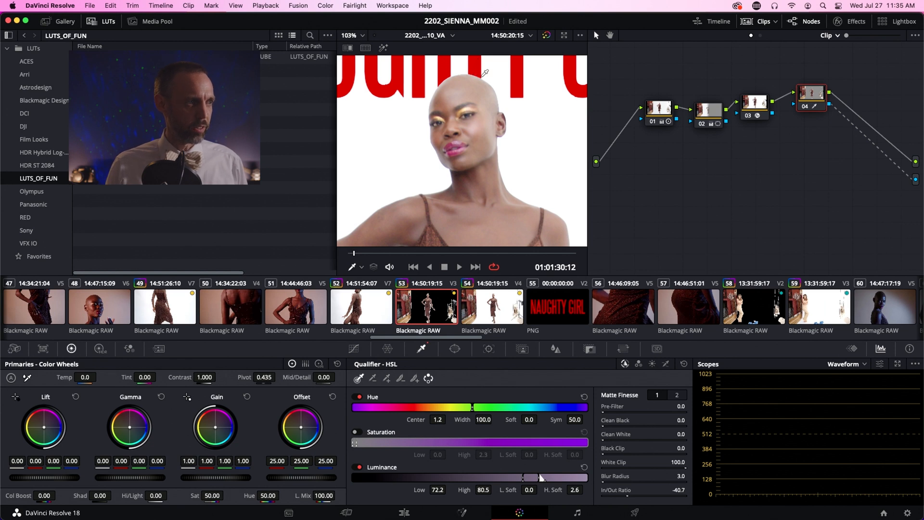
click(656, 395)
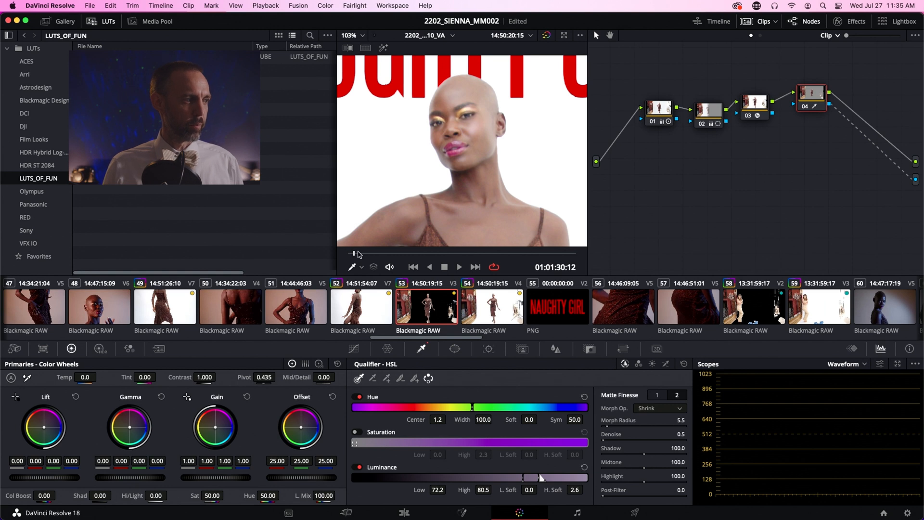
Check a later frame, return to the Edit page and play the composite back.
click(459, 266)
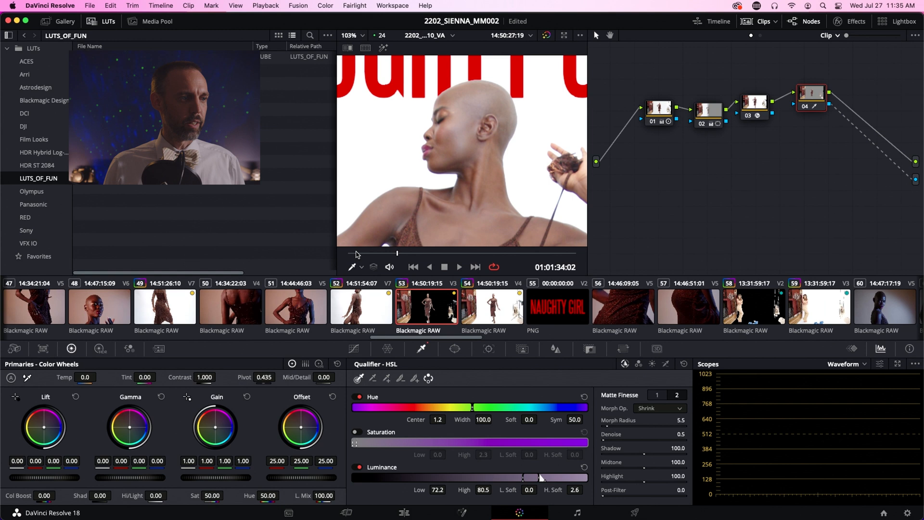
click(403, 512)
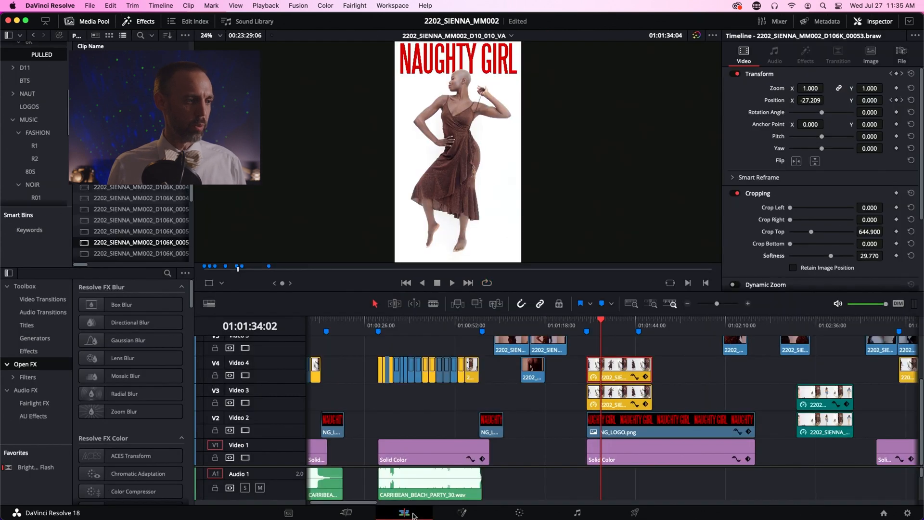
click(451, 283)
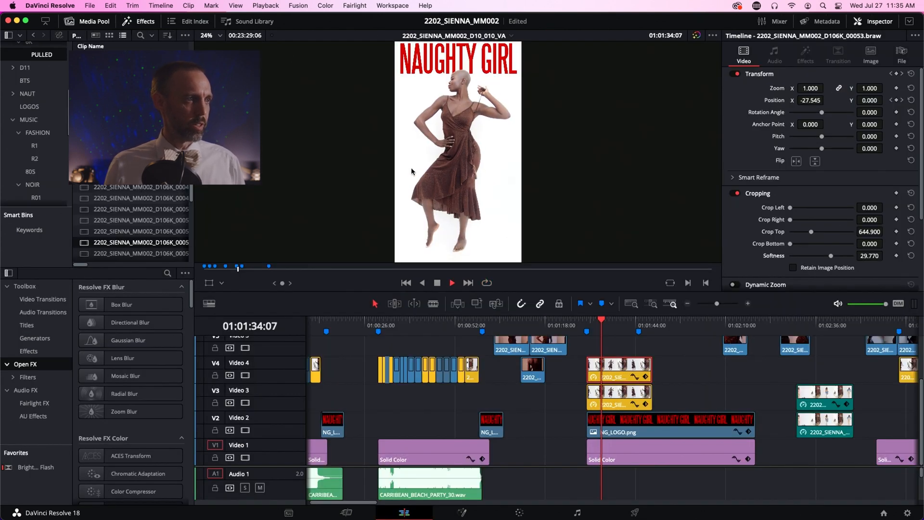